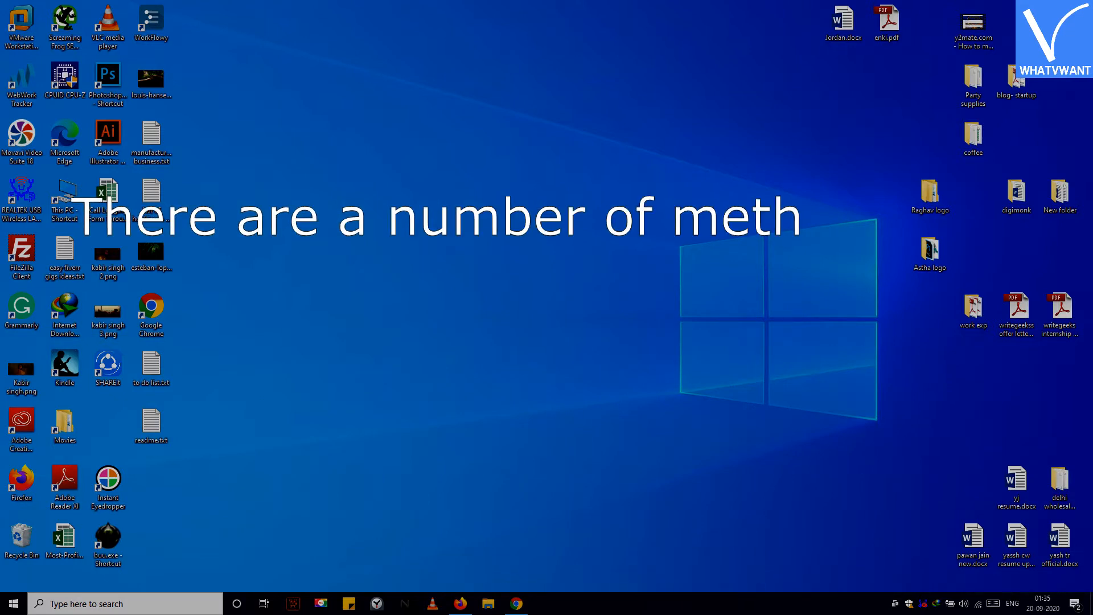
# Step: Leave the Messenger chat with the shared video and launch MX Player from the apps
pyautogui.write('ods available to save video from the m')
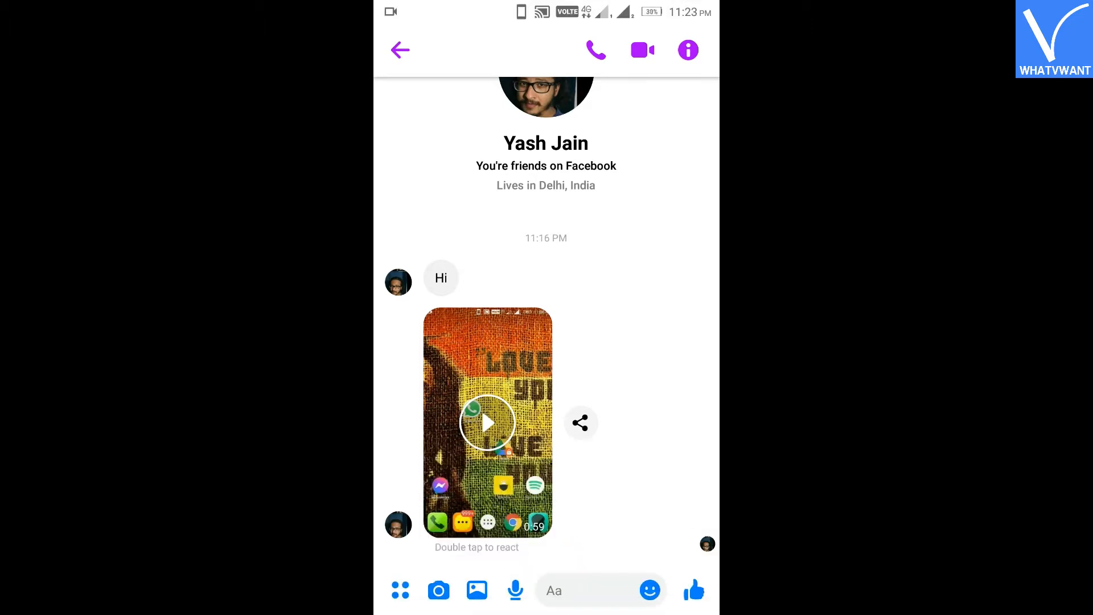
pyautogui.click(400, 49)
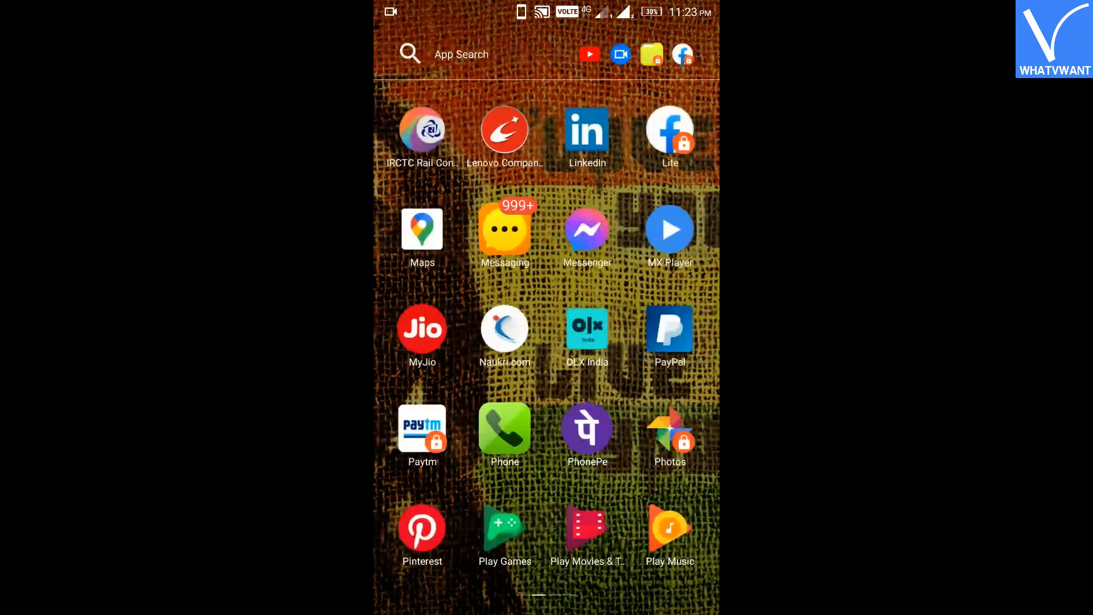
pyautogui.click(668, 228)
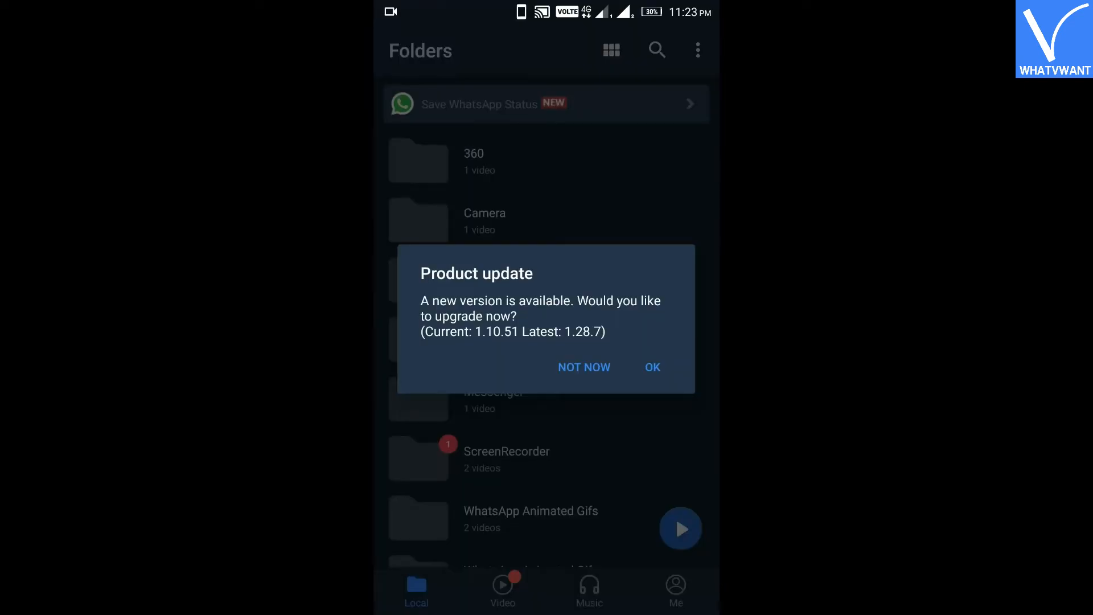
# Step: Dismiss MX Player's Product update dialog with NOT NOW to reveal the Messenger folder
pyautogui.click(584, 367)
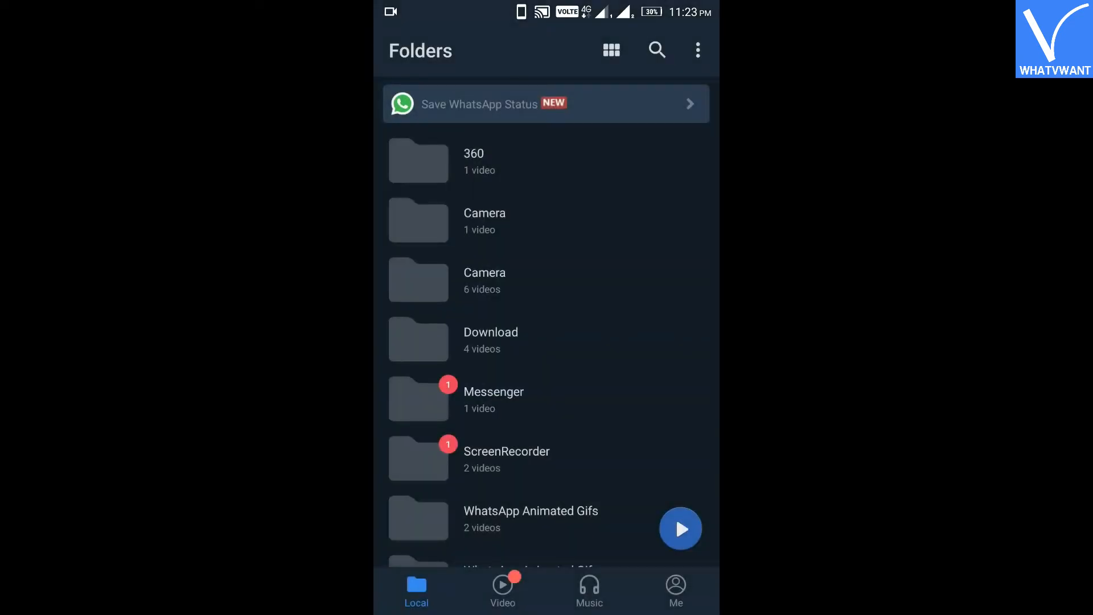